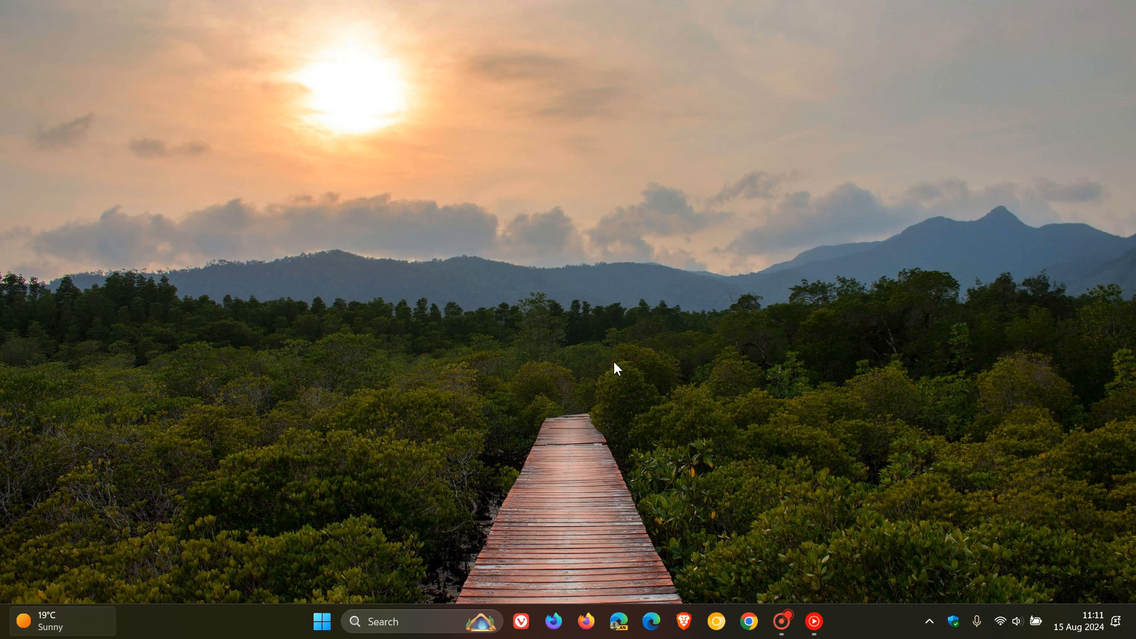
mouse_move(305, 627)
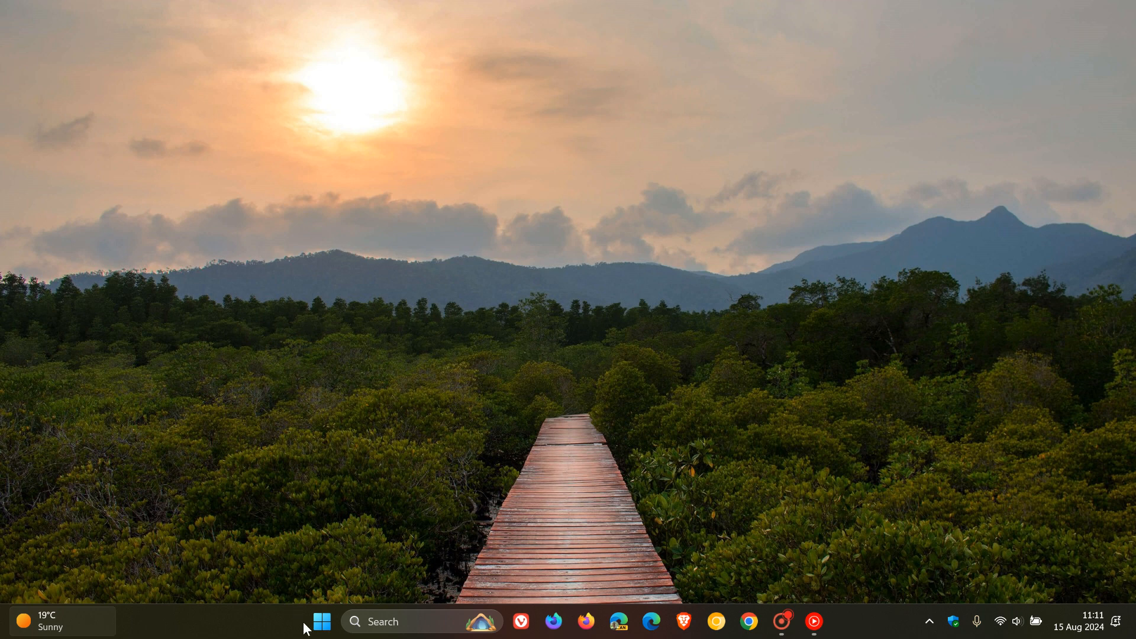
Step: Launch the Settings app from the Start menu's pinned apps
left_click(322, 622)
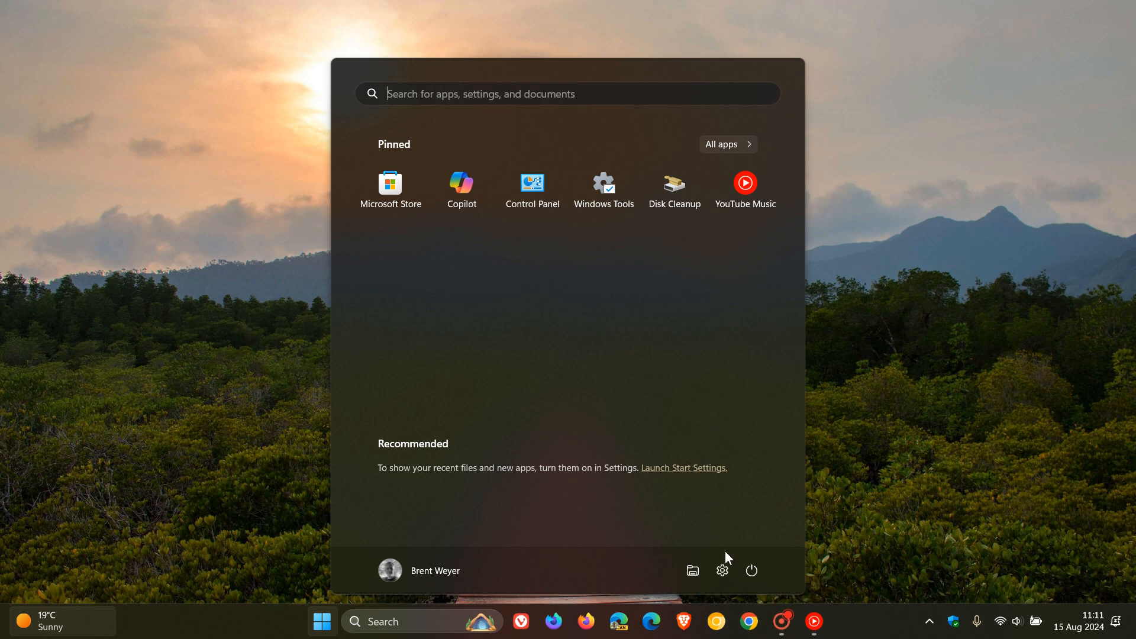
left_click(722, 570)
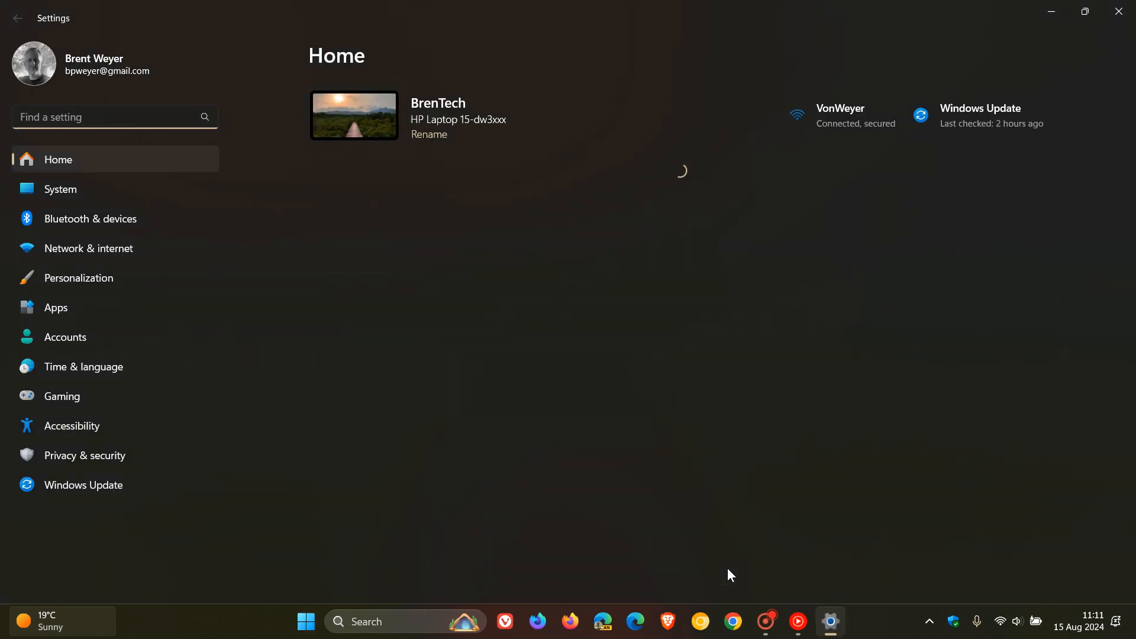
mouse_move(182, 572)
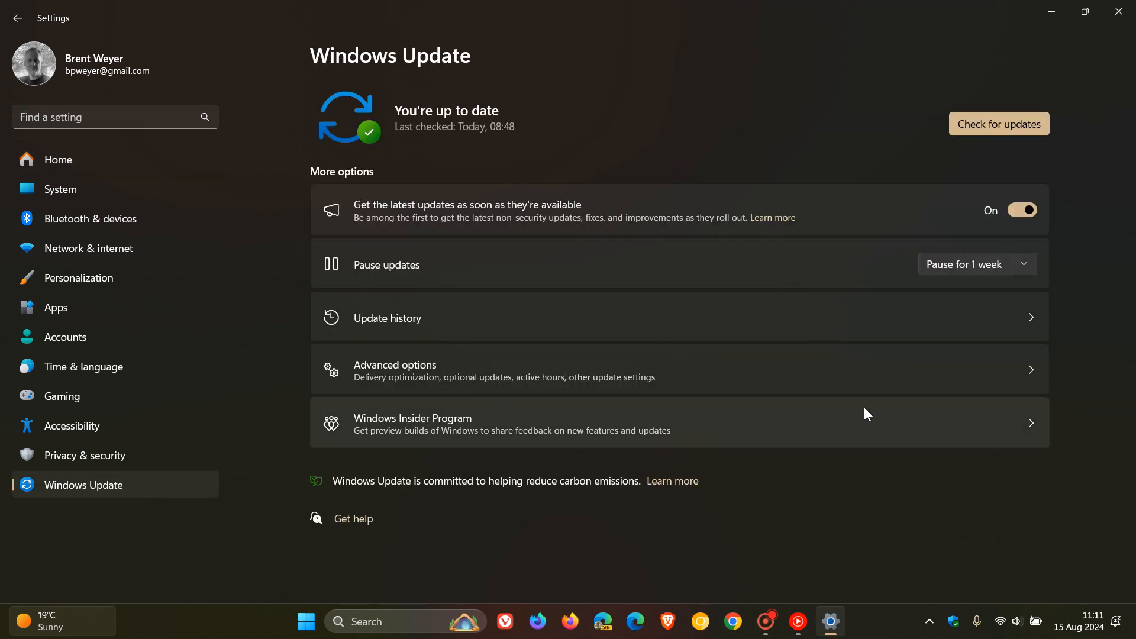
mouse_move(824, 101)
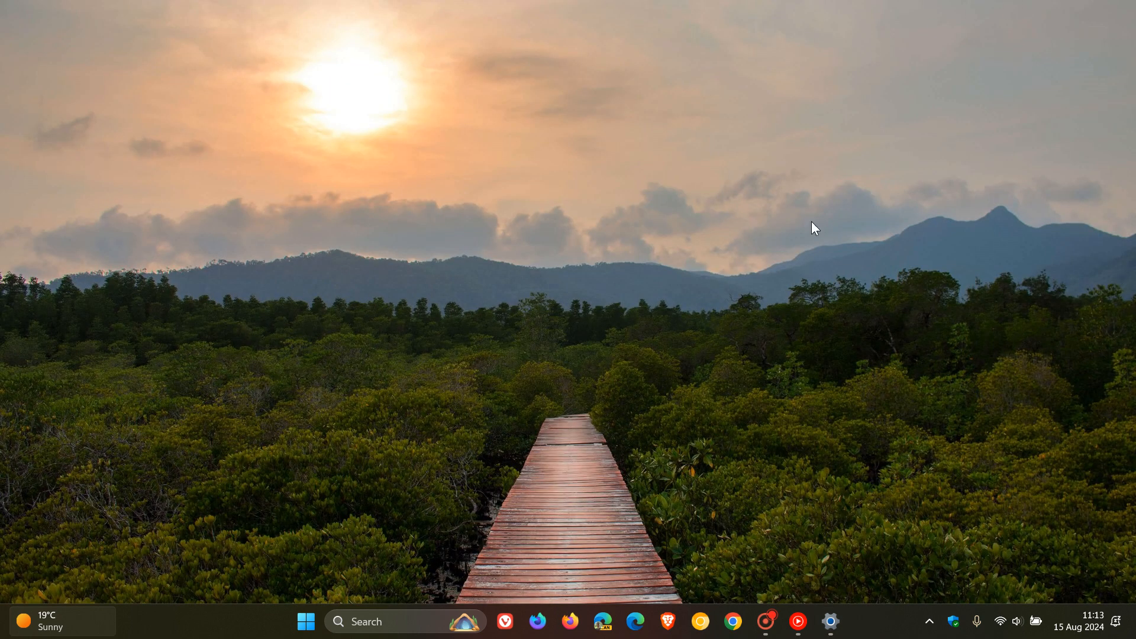
mouse_move(908, 173)
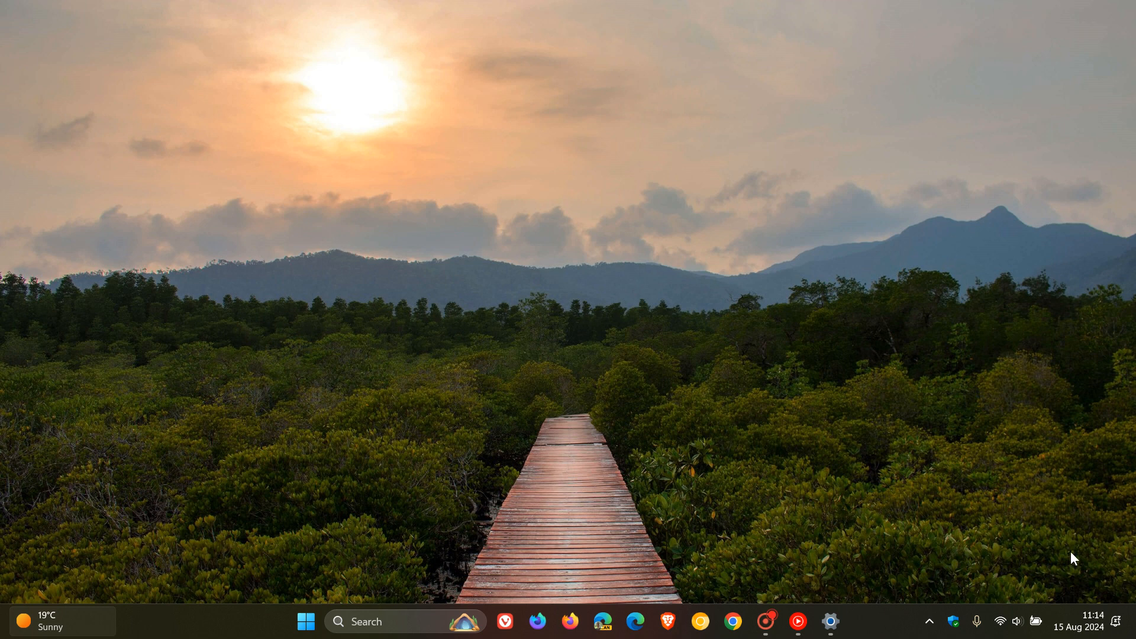
Step: Show the taskbar calendar flyout for August 2024 from the date and time area
left_click(1077, 626)
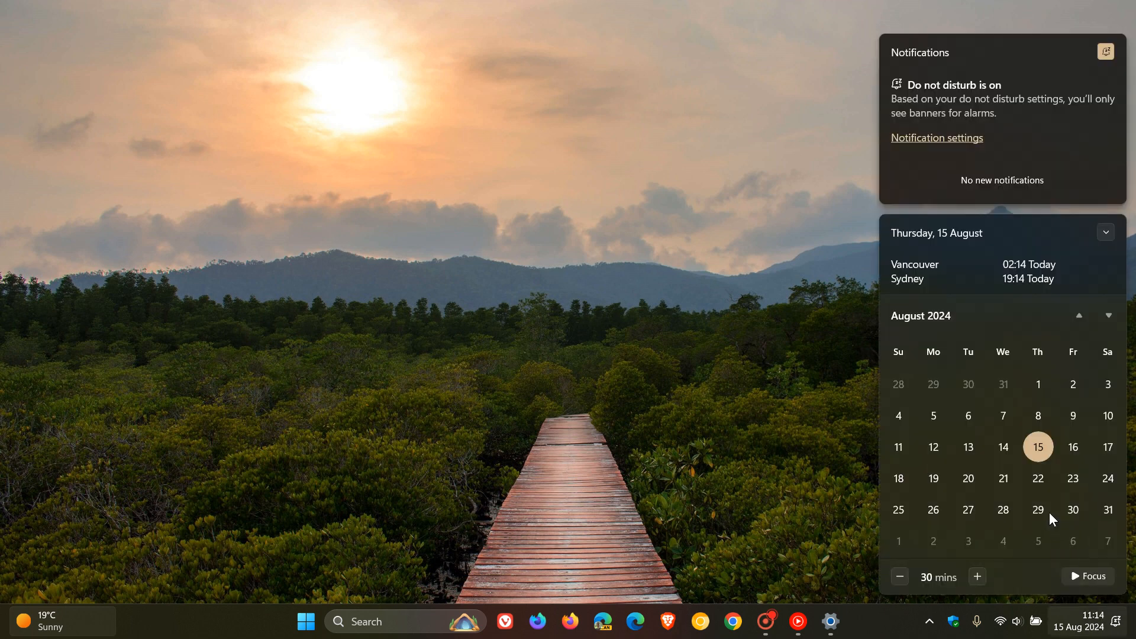
mouse_move(968, 447)
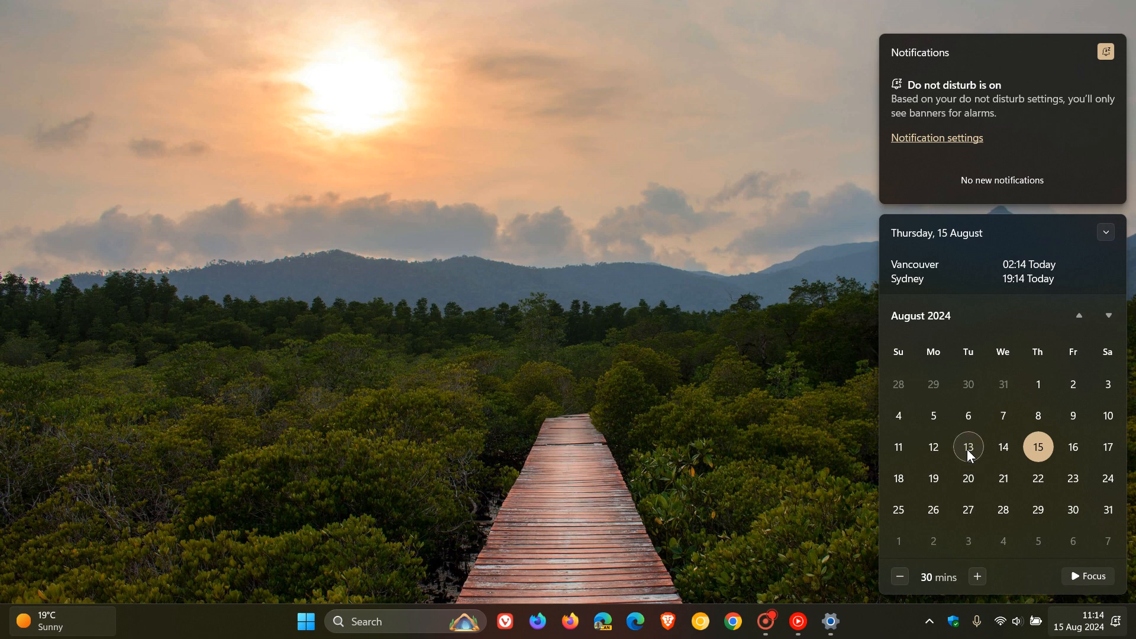